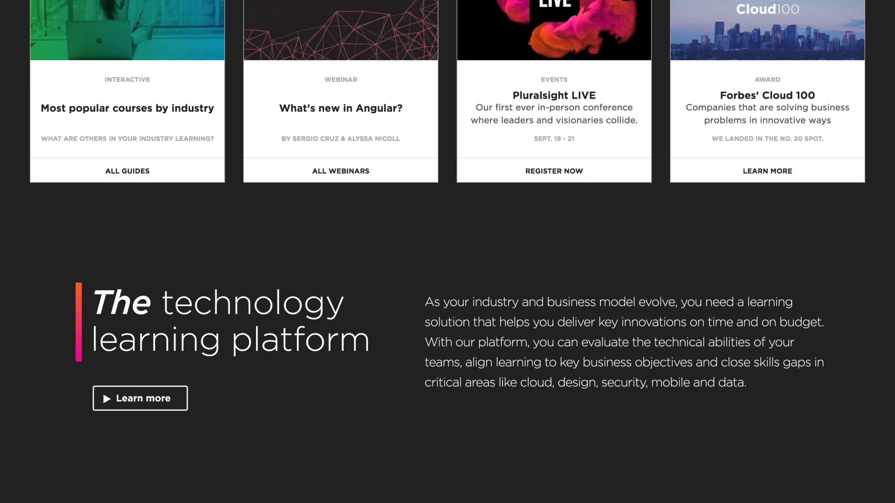
{"action": "scroll", "scroll_direction": "down", "scroll_amount": 3}
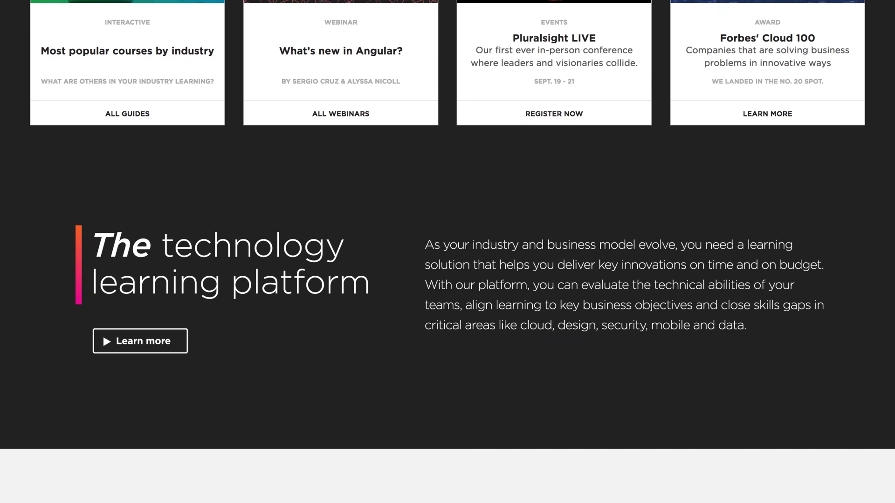
{"action": "scroll", "scroll_direction": "down", "scroll_amount": 3}
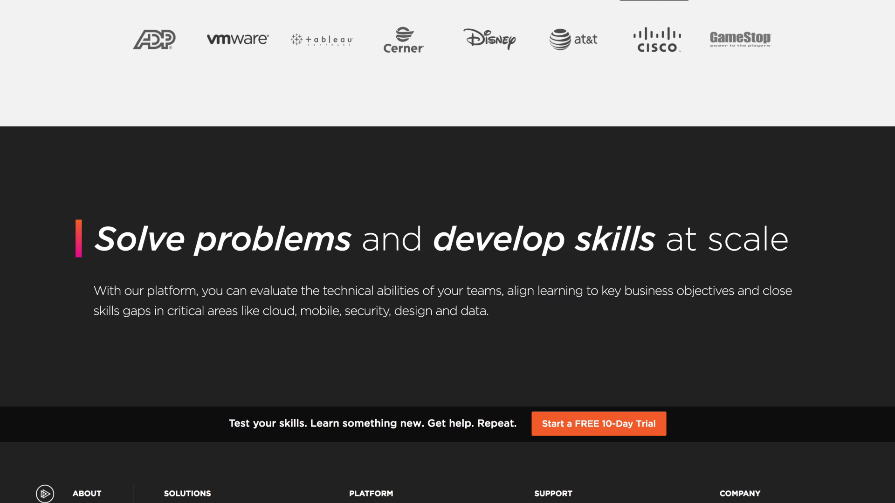